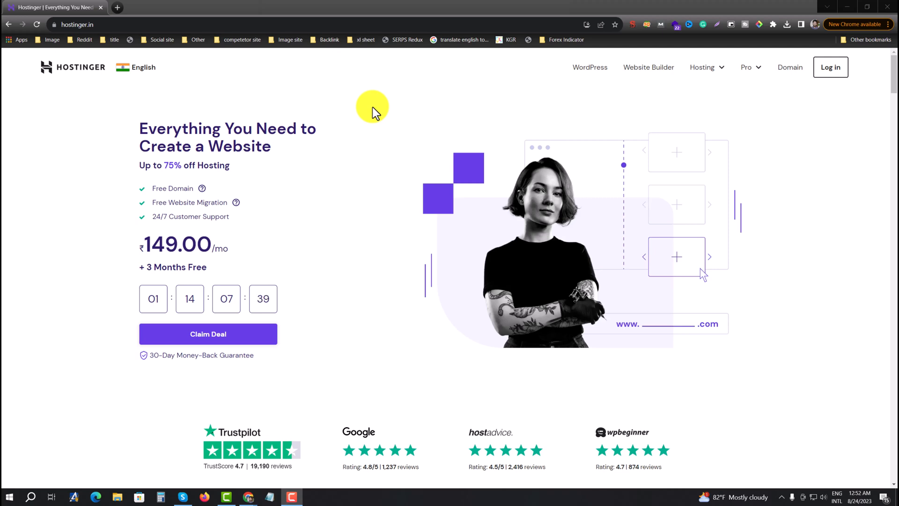
pyautogui.moveTo(368, 136)
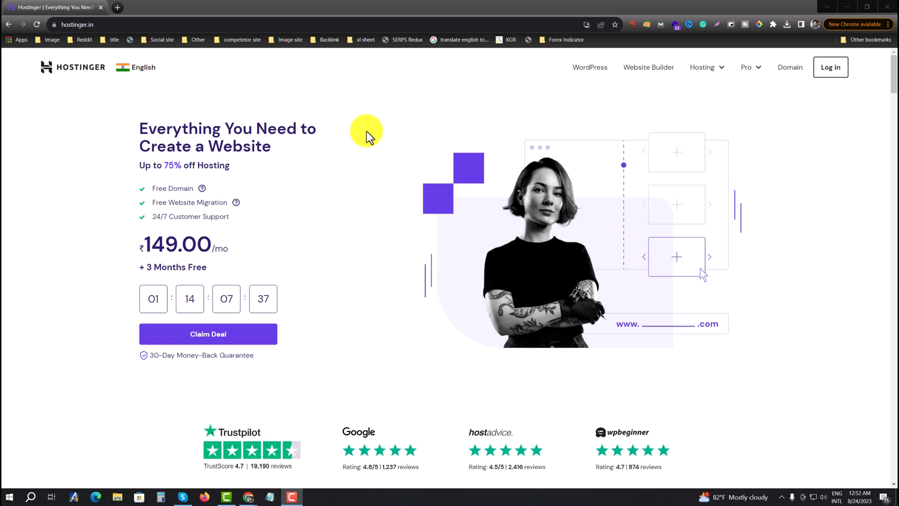
# Go to the Hostinger login page and submit the email and password sign-in form
pyautogui.click(830, 67)
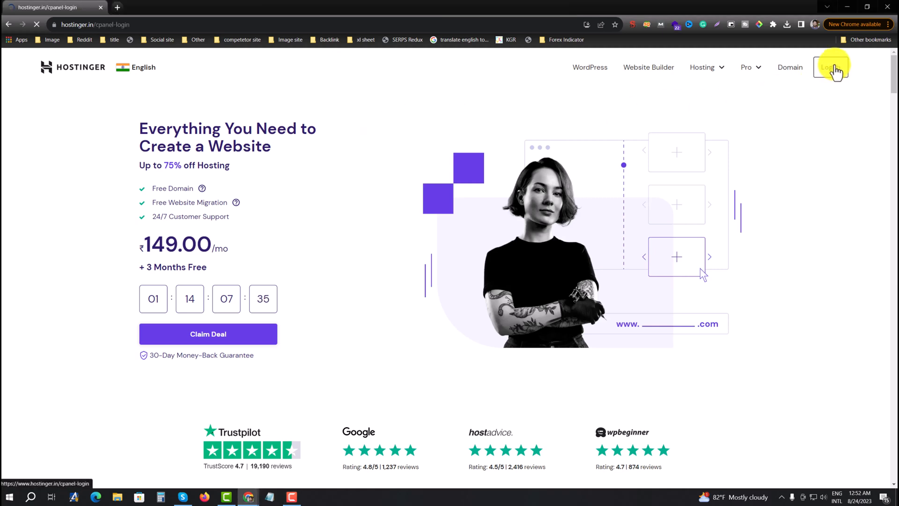
pyautogui.click(829, 67)
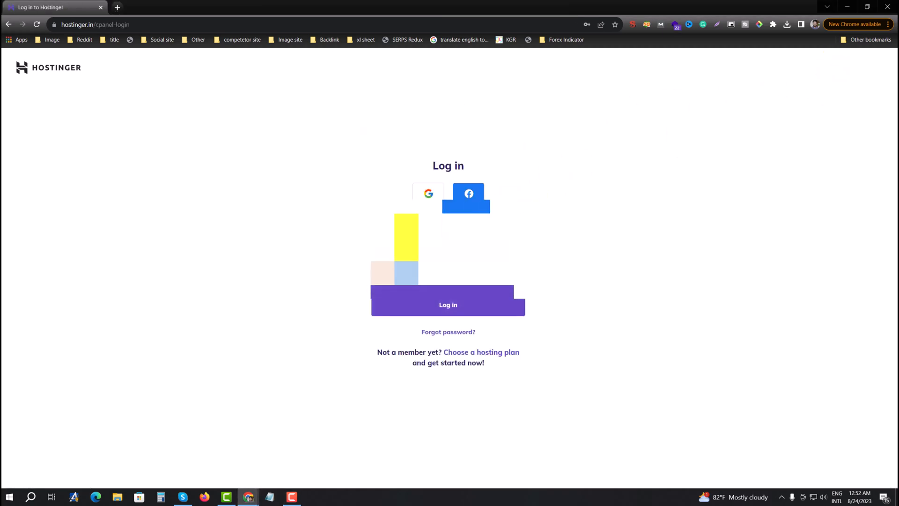
pyautogui.click(428, 194)
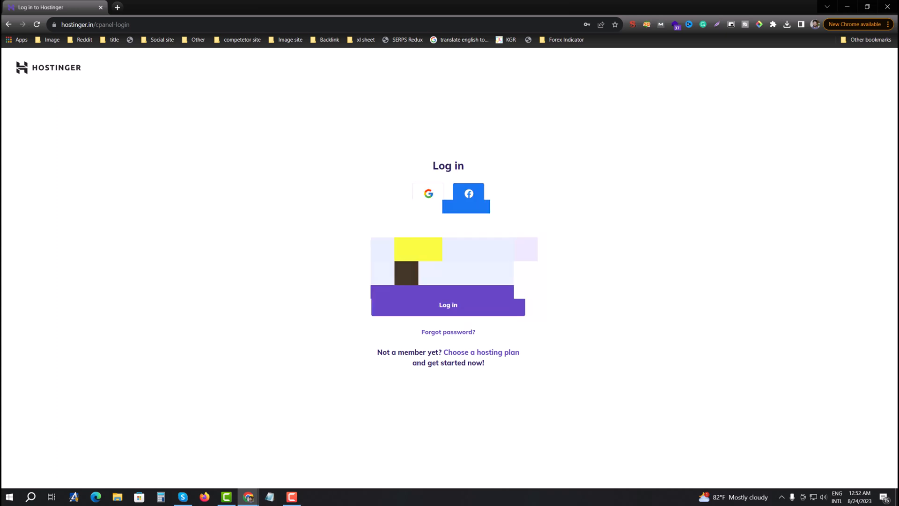
pyautogui.click(448, 305)
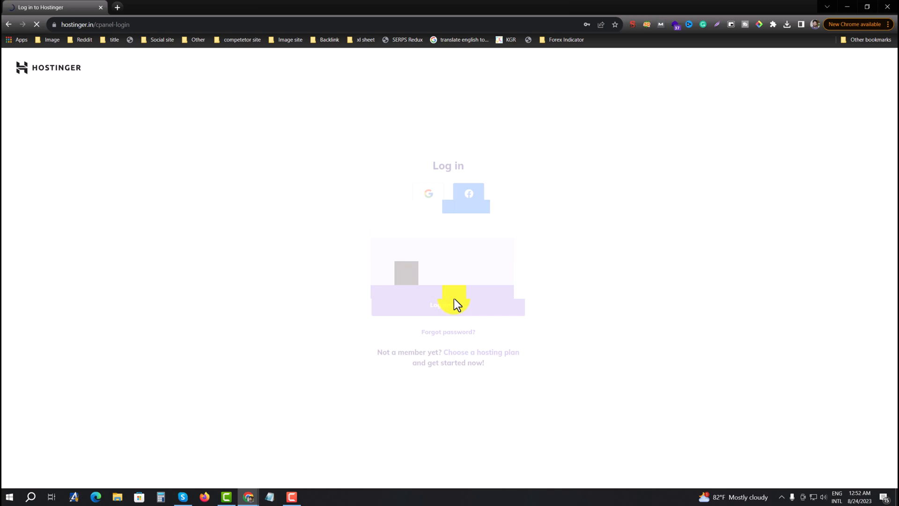
# Finish signing in to hPanel and highlight the third domain's name in the Domain list
pyautogui.click(447, 304)
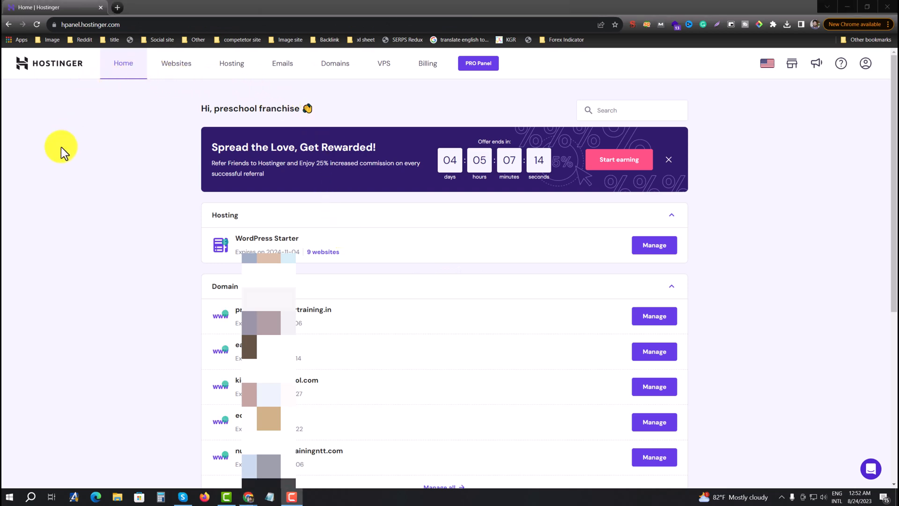
pyautogui.moveTo(505, 223)
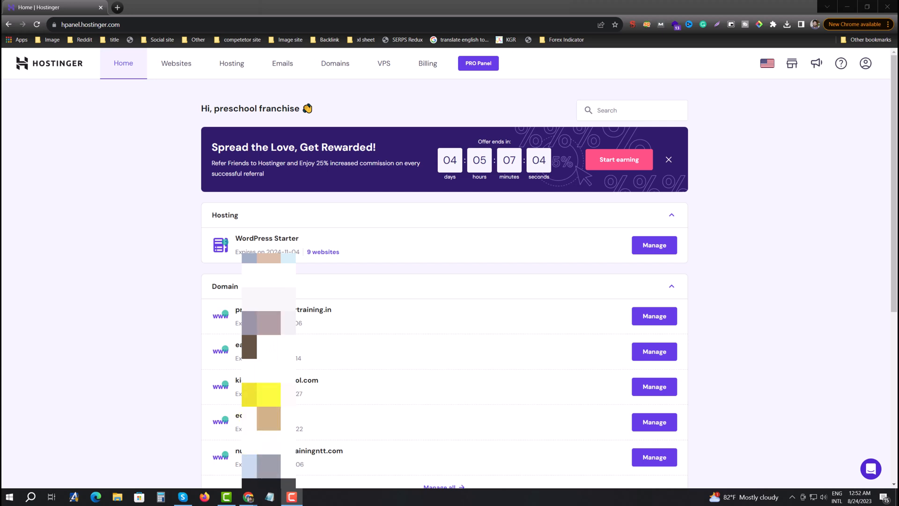
pyautogui.doubleClick(263, 380)
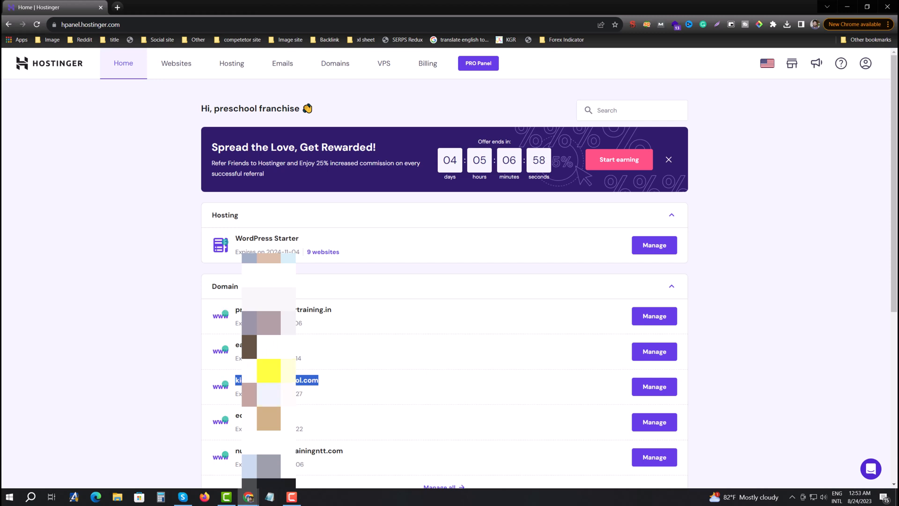
pyautogui.moveTo(176, 64)
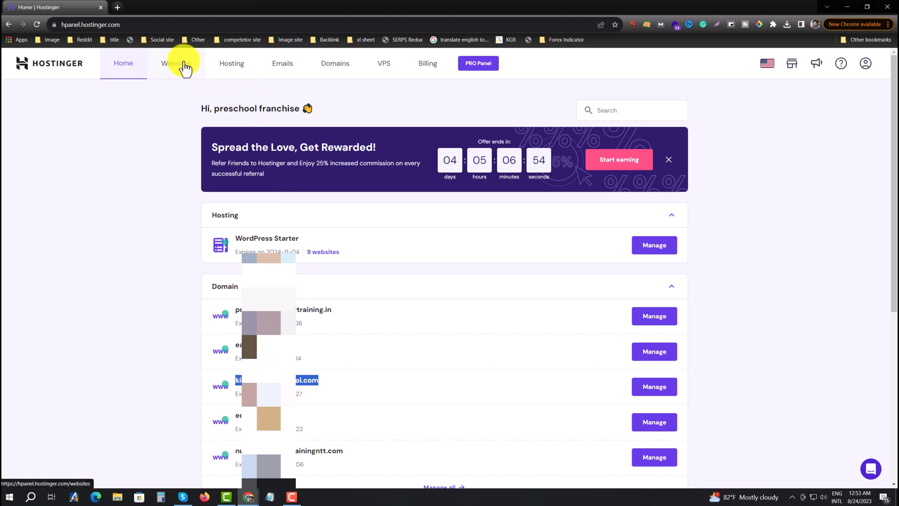
pyautogui.click(172, 63)
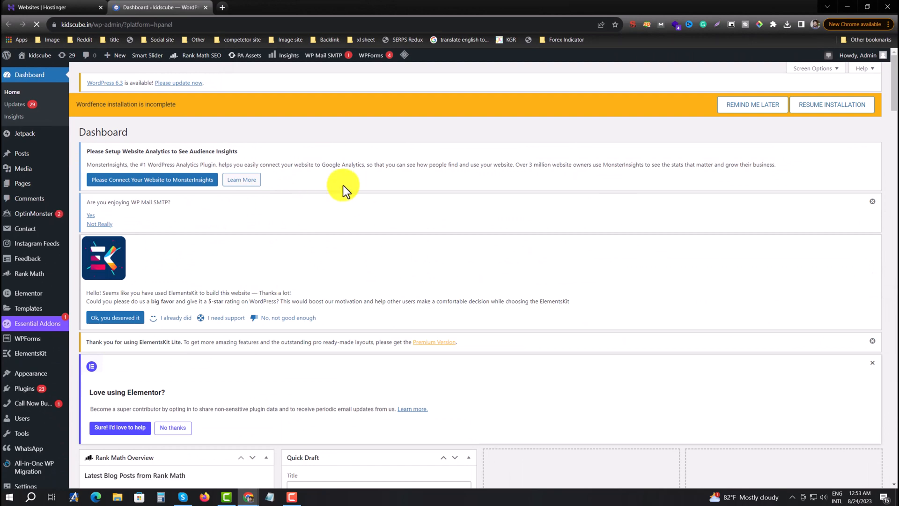
pyautogui.moveTo(376, 258)
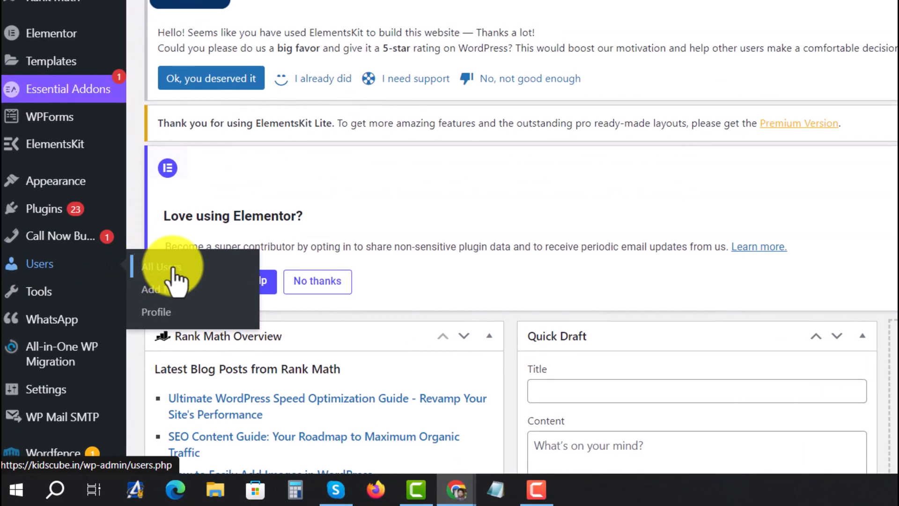
pyautogui.moveTo(163, 289)
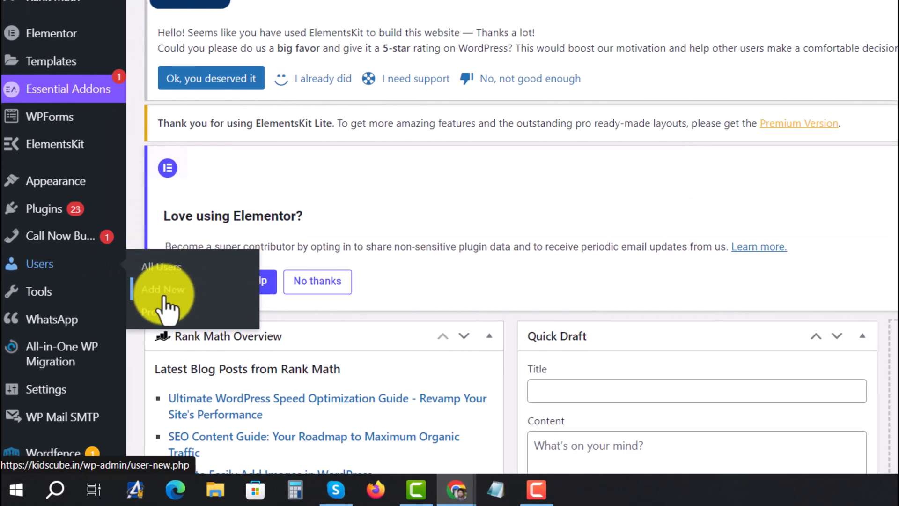
pyautogui.moveTo(161, 267)
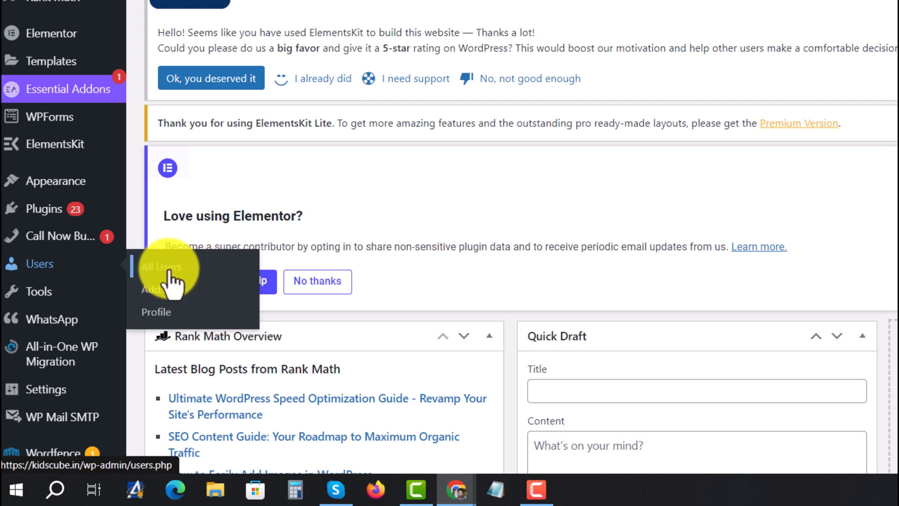
# Go to Users > All Users in the WordPress sidebar
pyautogui.click(161, 265)
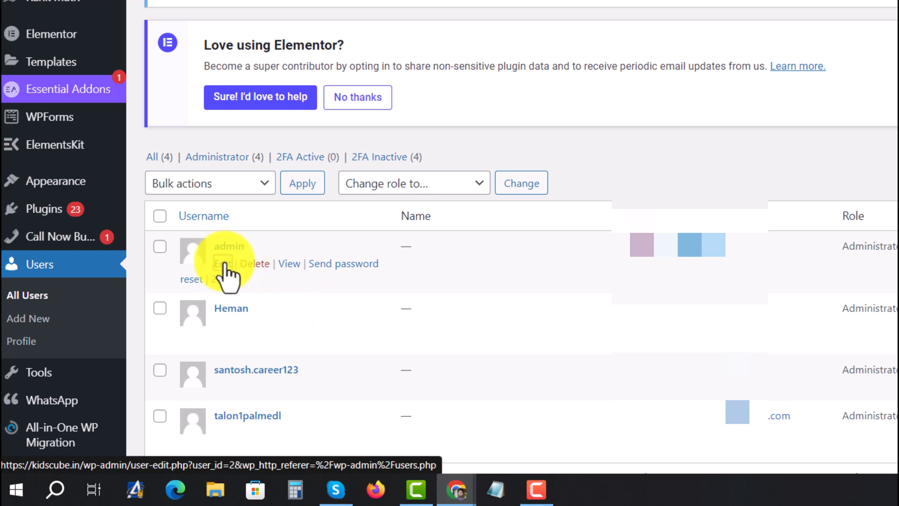
# Edit the admin user and reveal the Set New Password field under Account Management
pyautogui.click(224, 263)
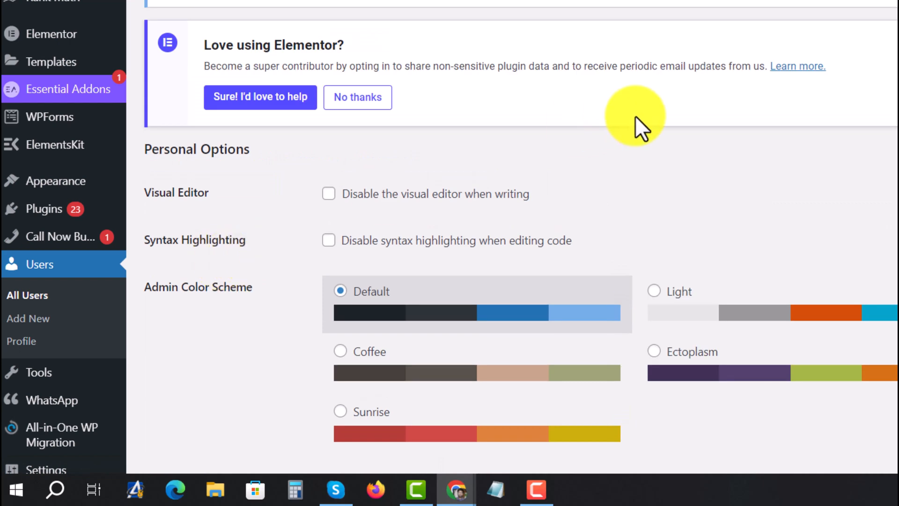
pyautogui.scroll(-3)
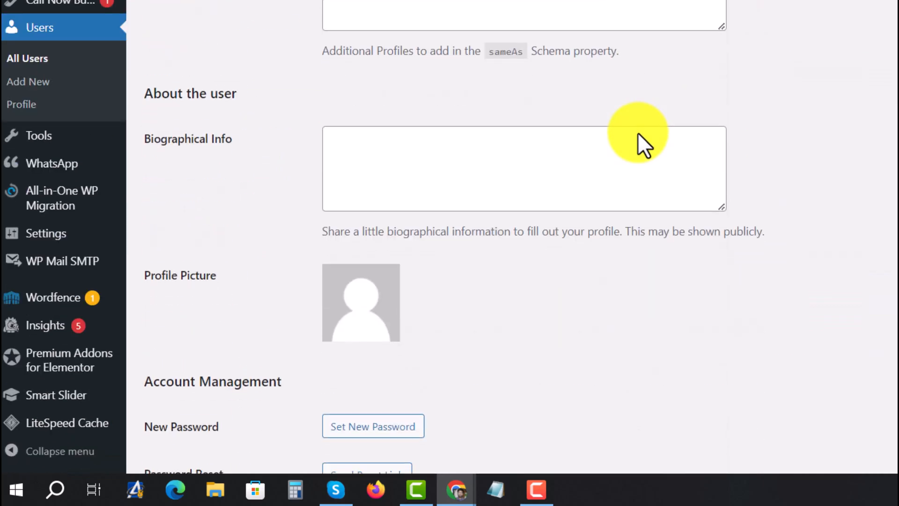
pyautogui.scroll(-3)
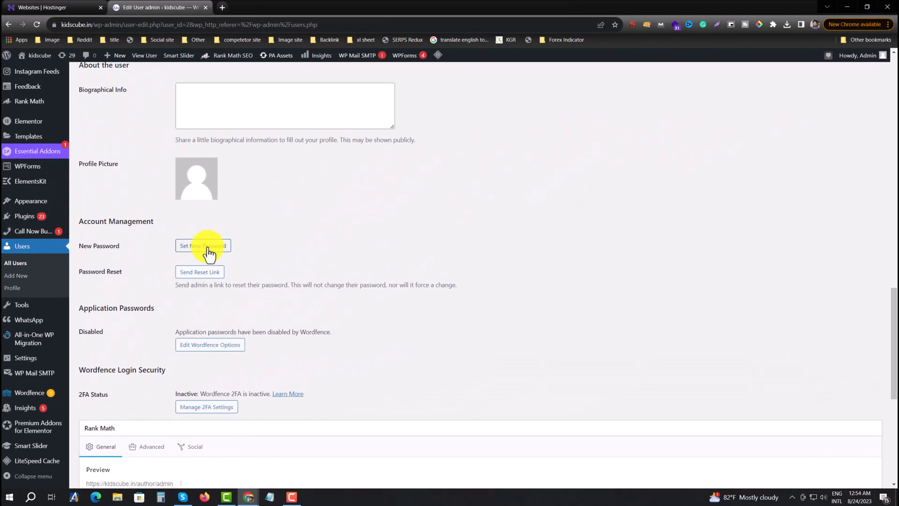
pyautogui.click(203, 246)
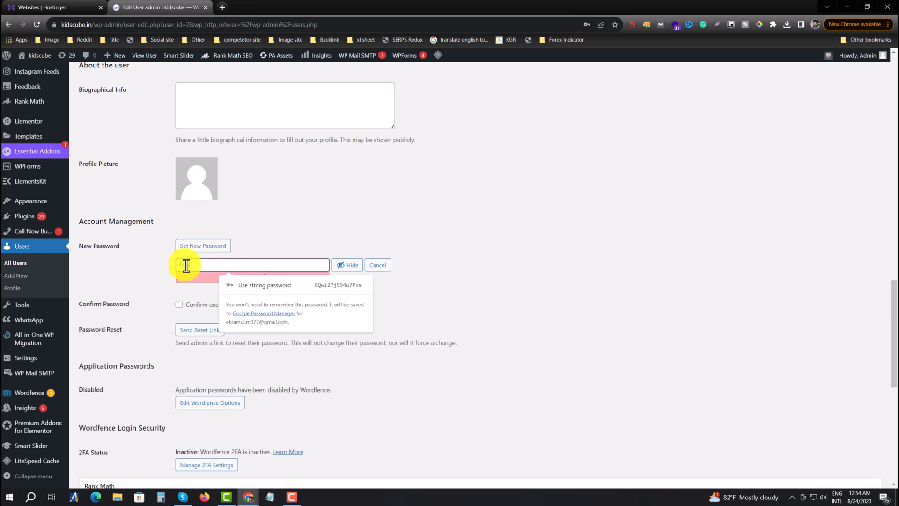
pyautogui.write('tossd')
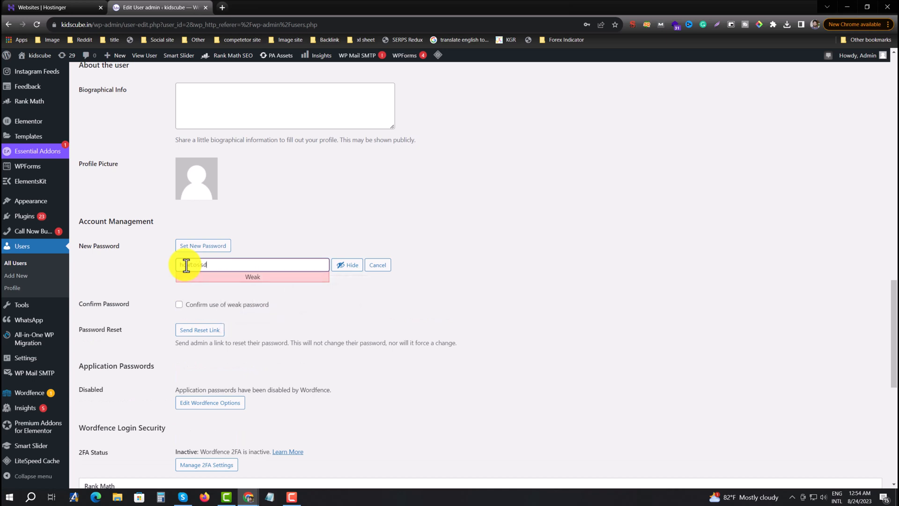
pyautogui.write('changepassw')
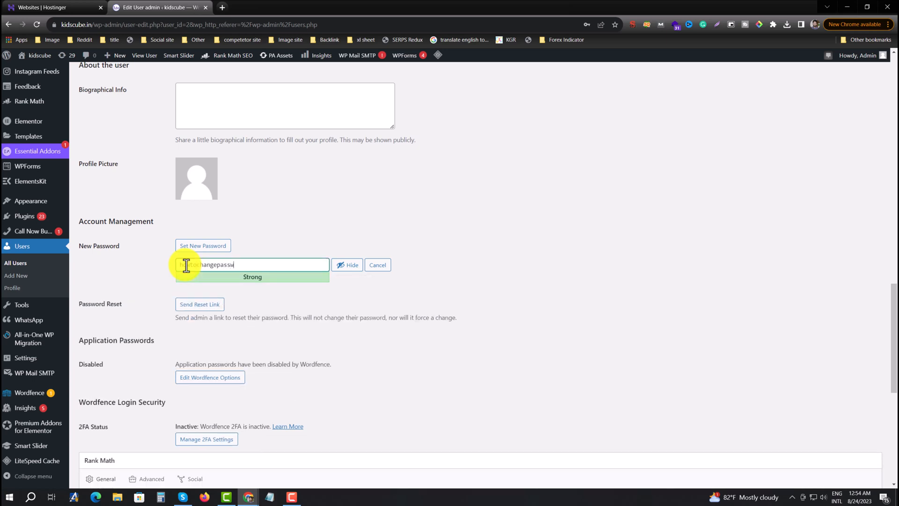
pyautogui.write('ords')
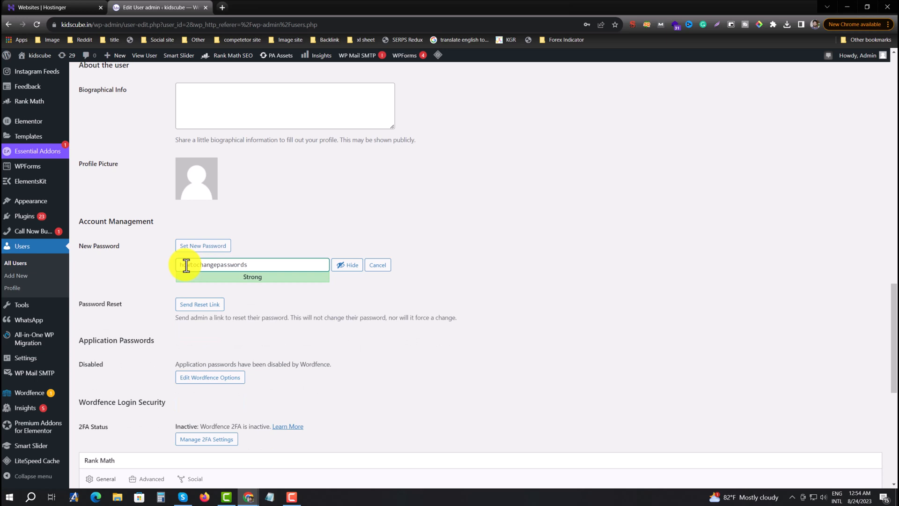
pyautogui.scroll(-3)
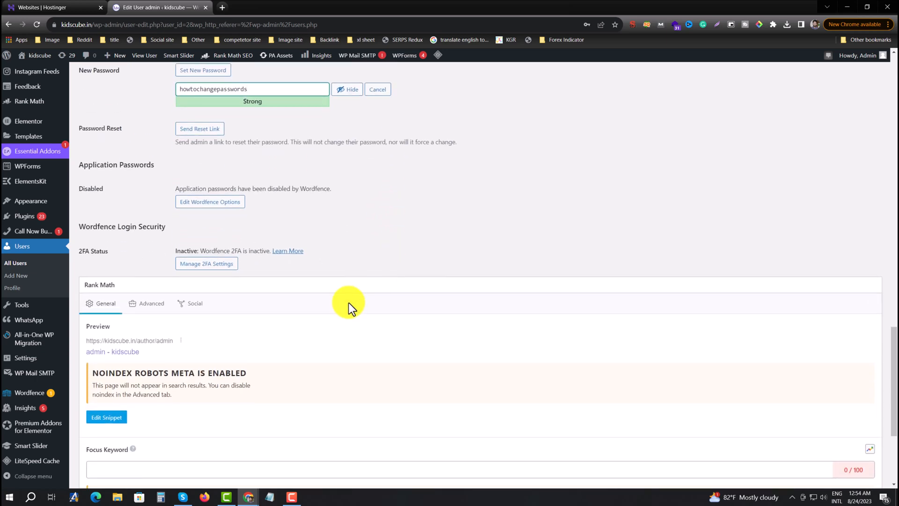
pyautogui.scroll(-3)
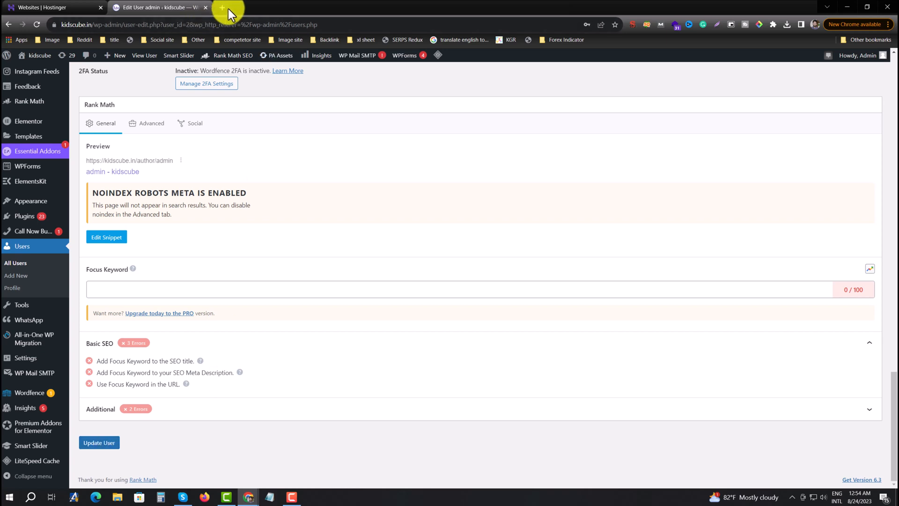
# Load the kidscube site's WordPress admin dashboard in a new browser tab
pyautogui.click(222, 8)
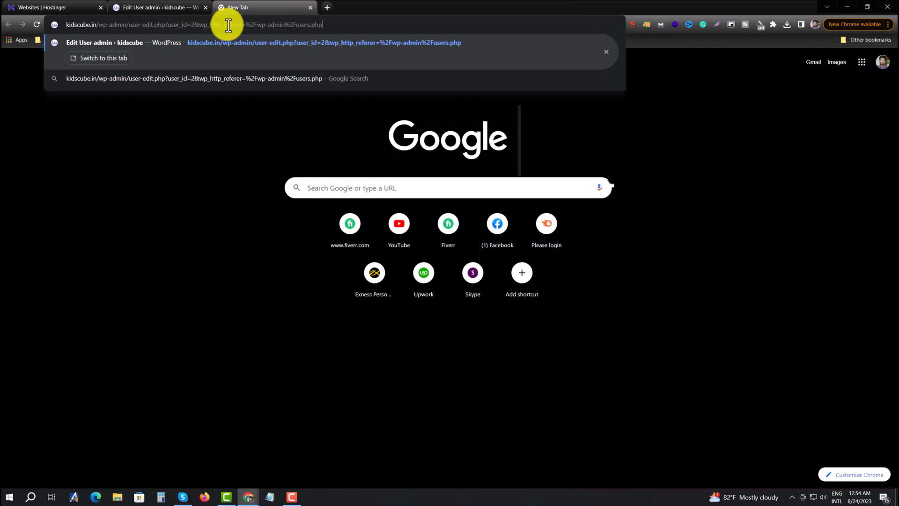
pyautogui.press('Backspace')
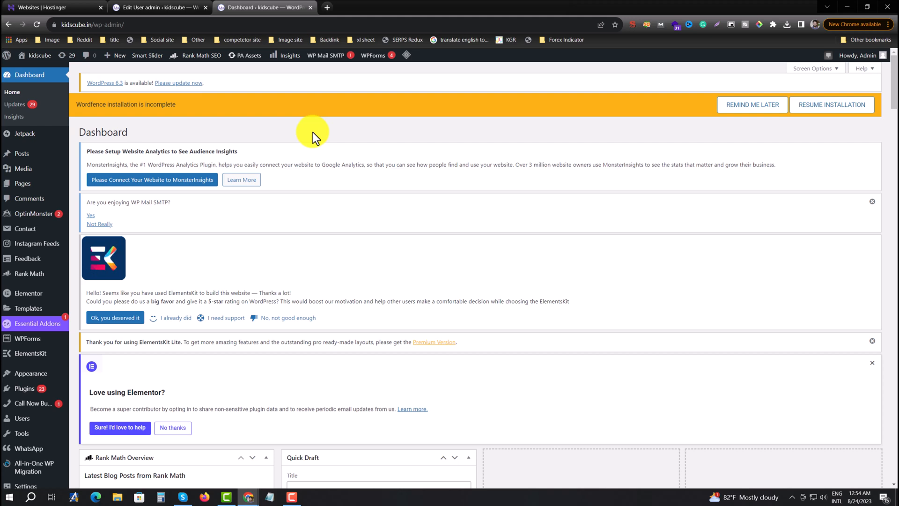
pyautogui.moveTo(228, 171)
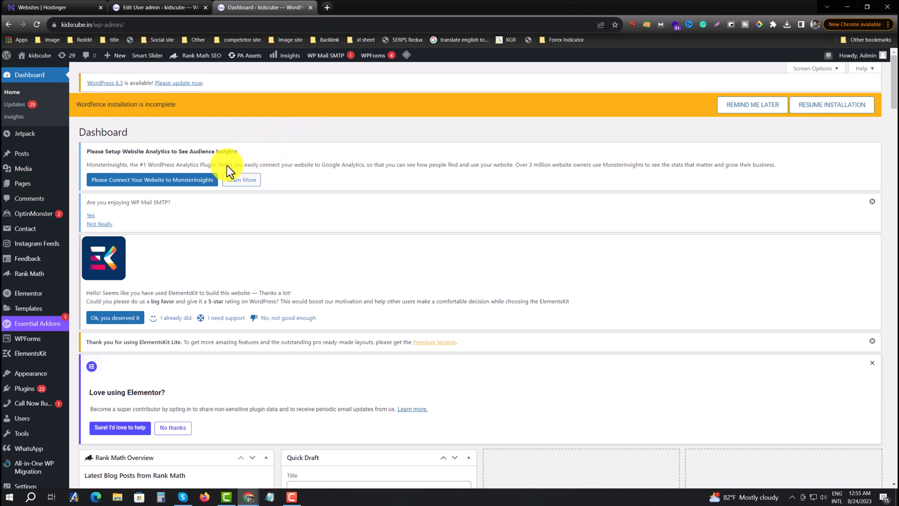